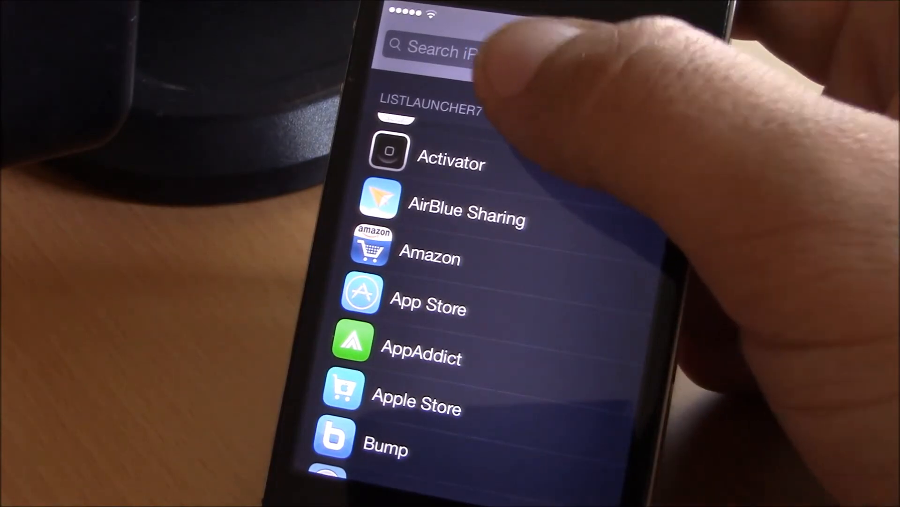
- Activate the Search iPhone field so the keyboard appears above the alphabetical app list
{"action": "left_click", "coordinate": [449, 51]}
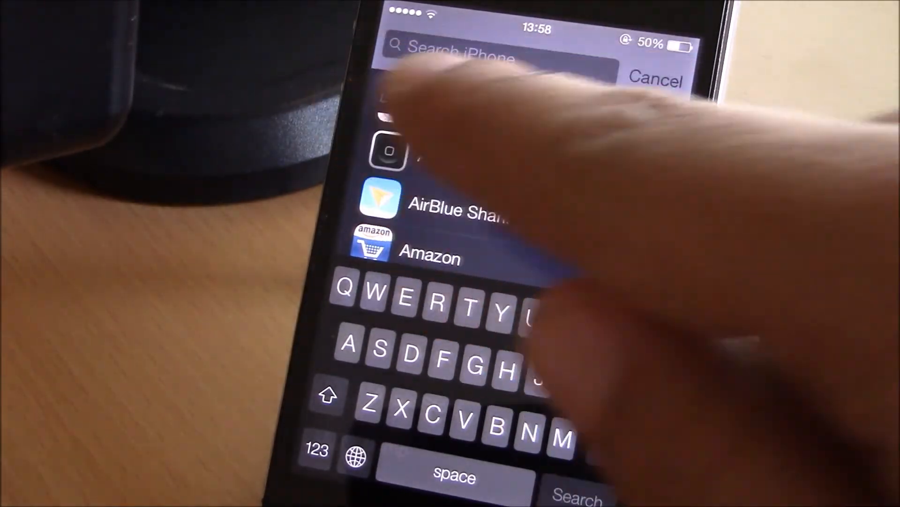